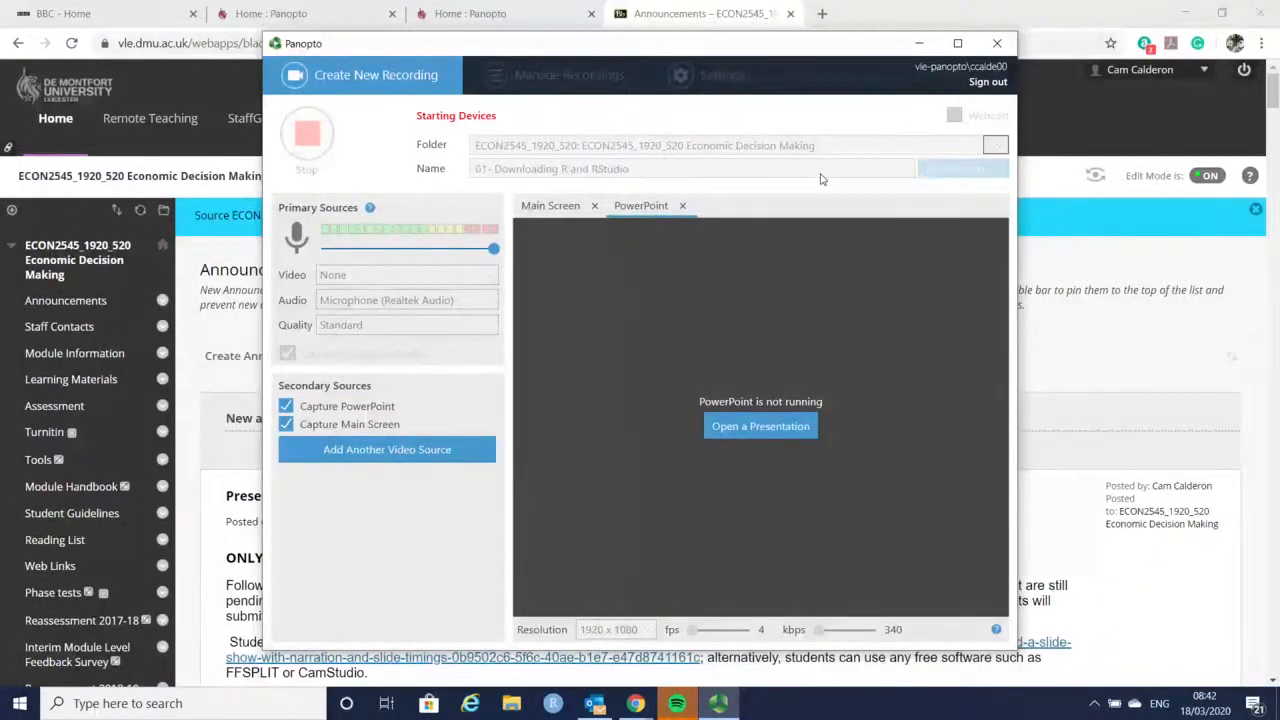
# Step: Begin recording the '01 - Downloading R and RStudio' session into the ECON2545 folder
pyautogui.click(307, 134)
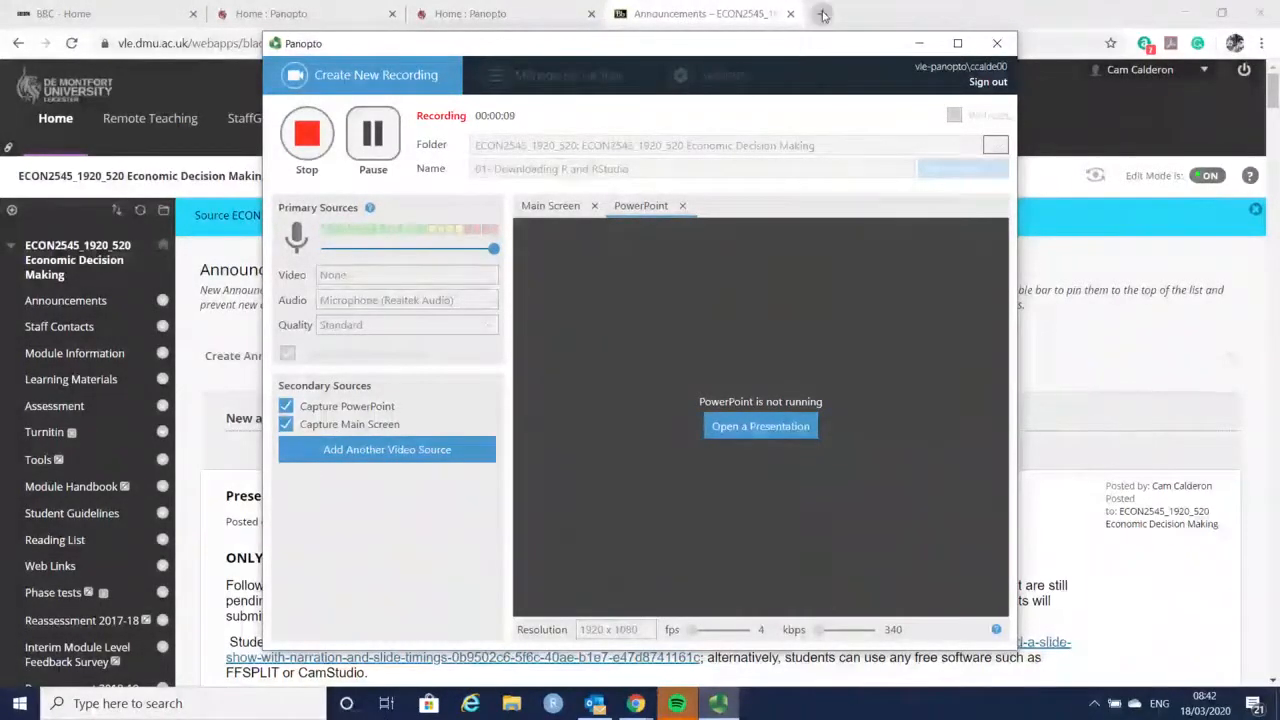
pyautogui.moveTo(823, 14)
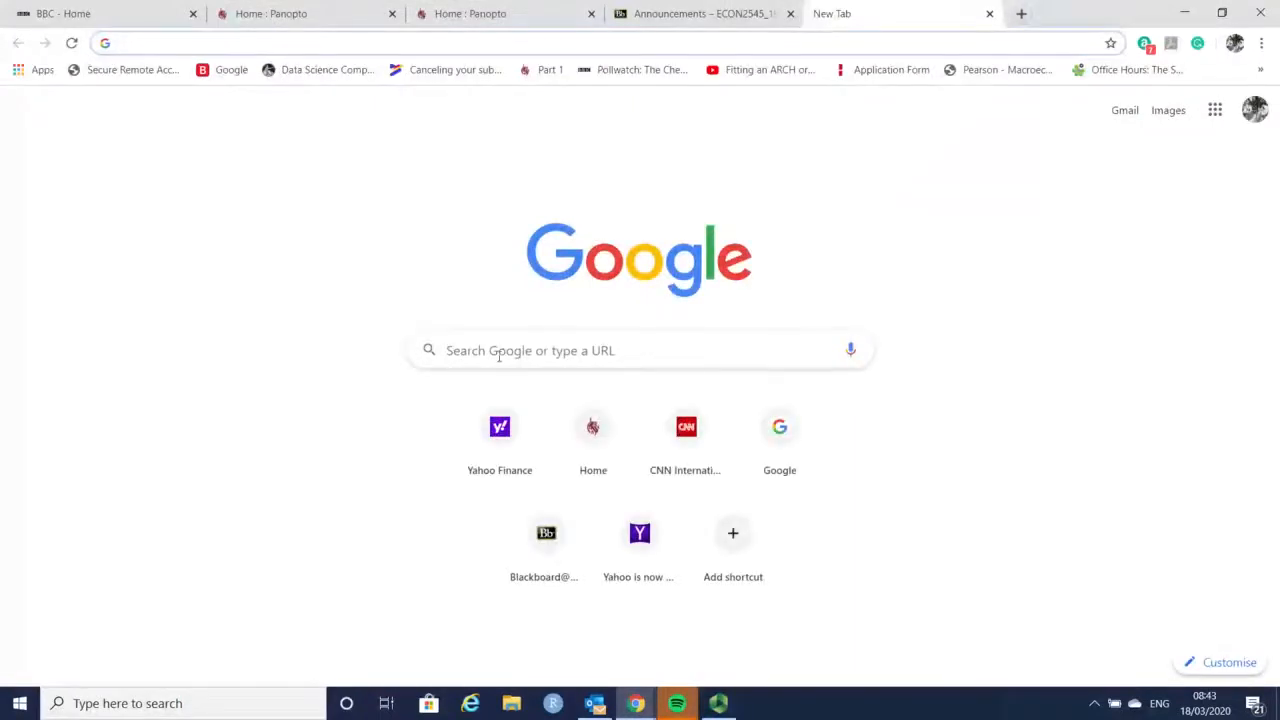
# Step: Search Google for 'r download' and go to The R Project for Statistical Computing
pyautogui.write('R')
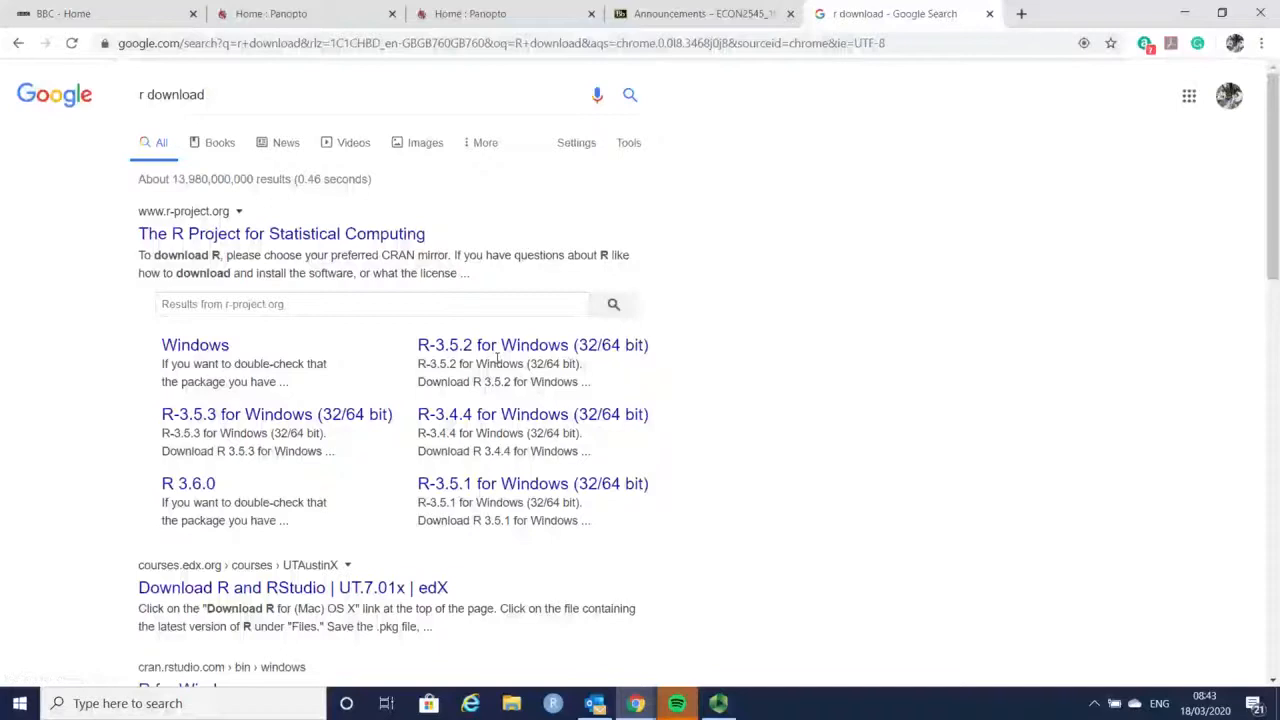
pyautogui.click(281, 233)
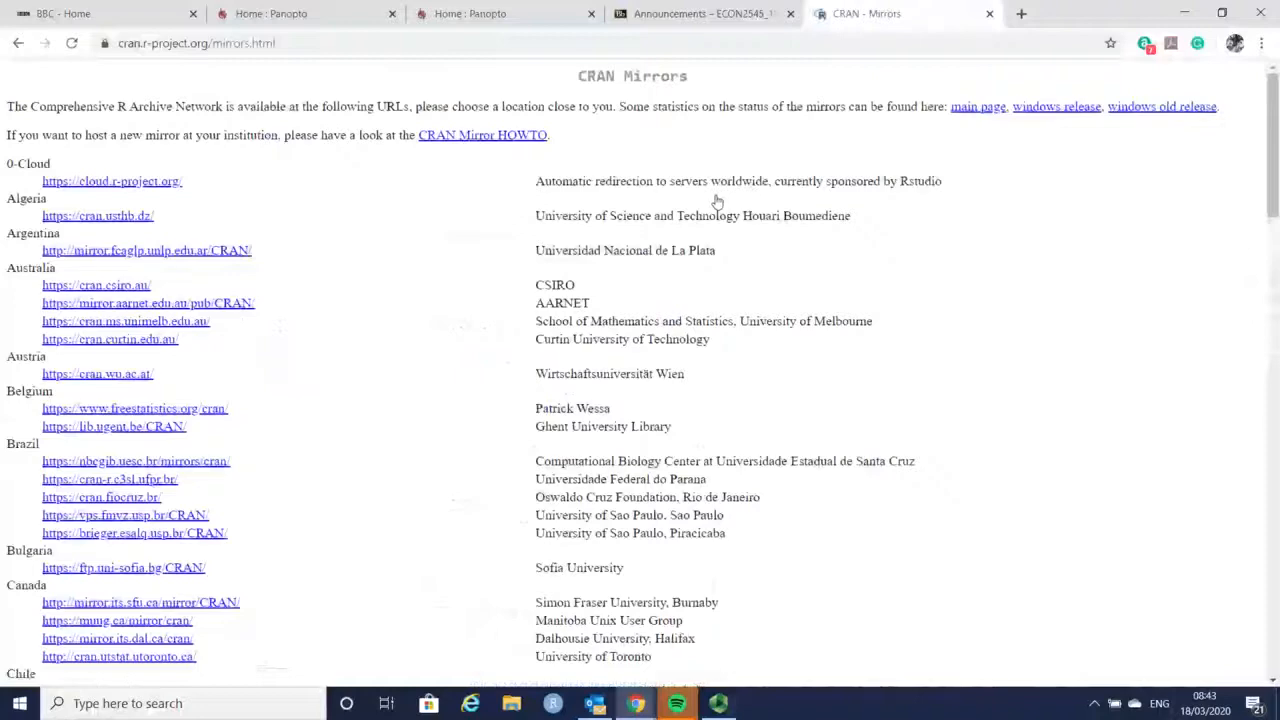
pyautogui.moveTo(331, 243)
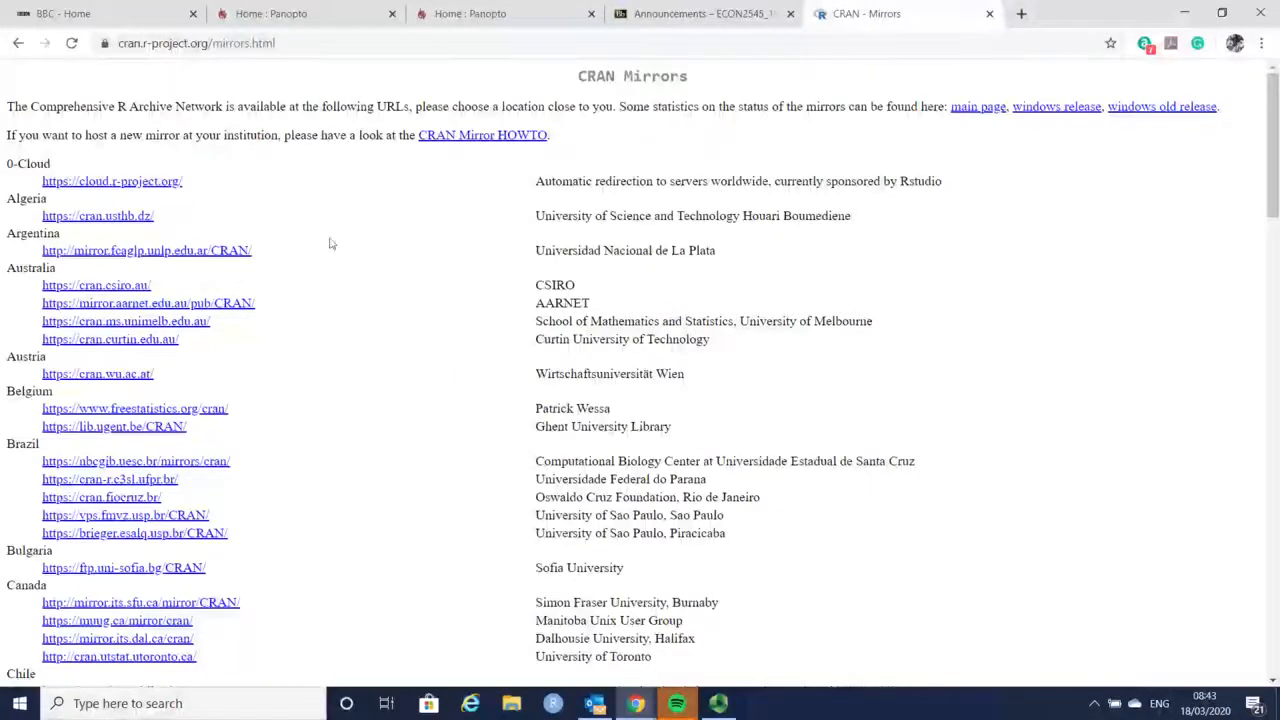
# Step: Choose the UK University of Bristol mirror (stats.bris.ac.uk/R/) from the CRAN mirrors list
pyautogui.scroll(-3)
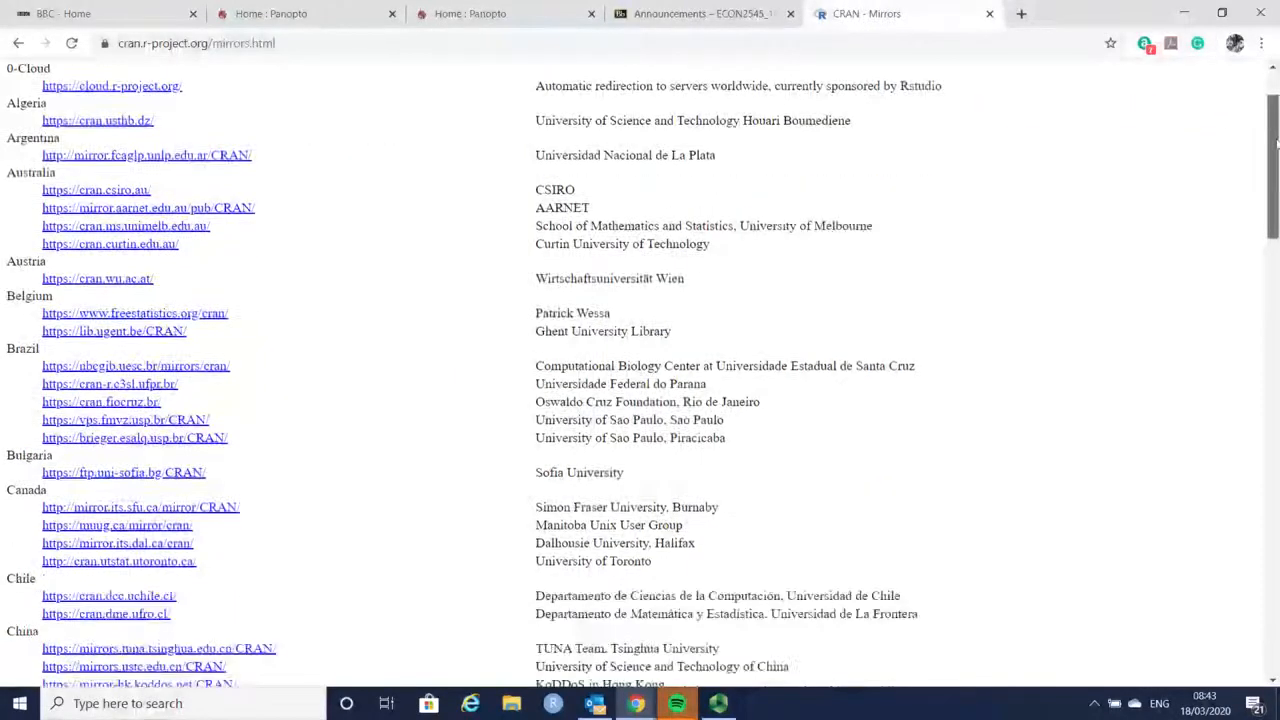
pyautogui.scroll(-3)
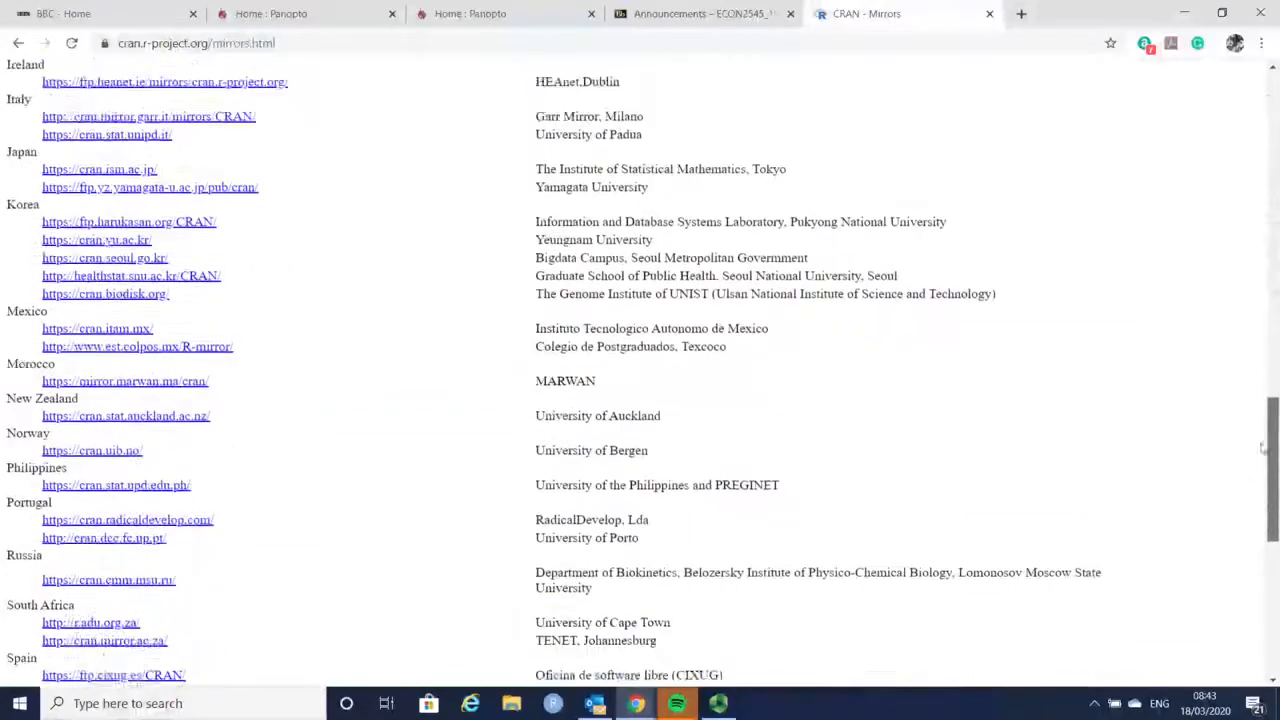
pyautogui.scroll(-3)
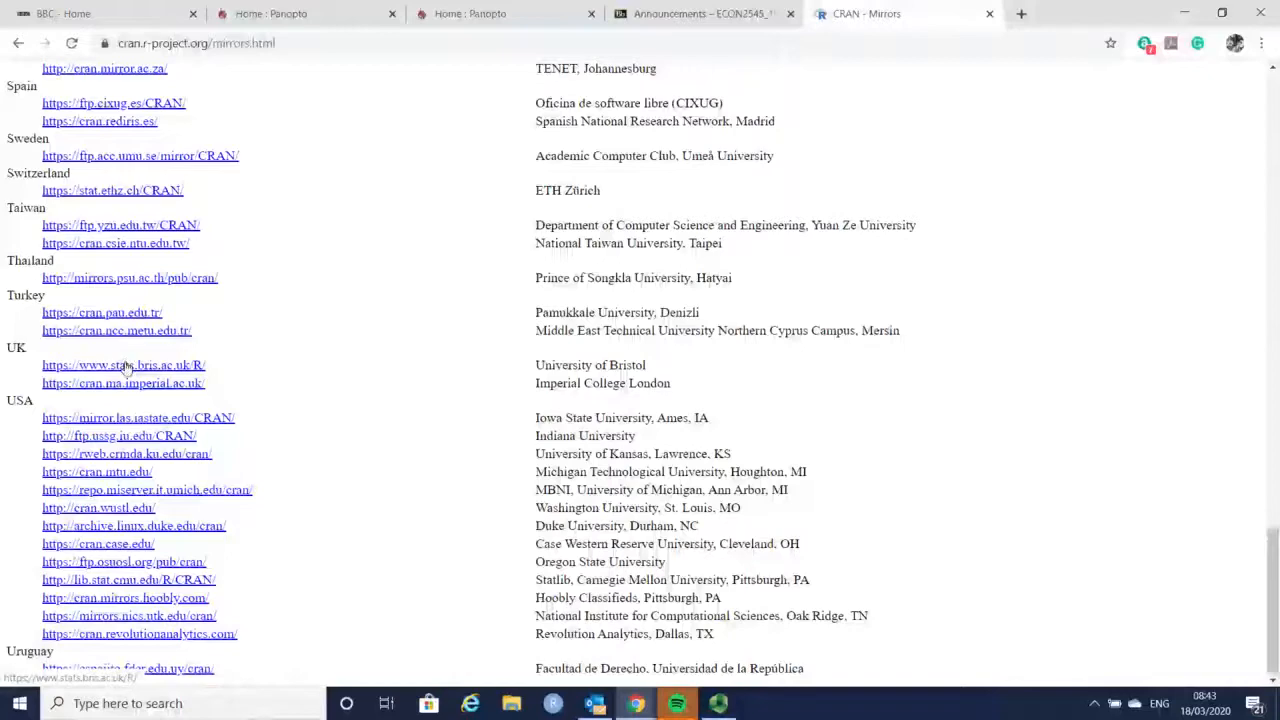
pyautogui.click(123, 364)
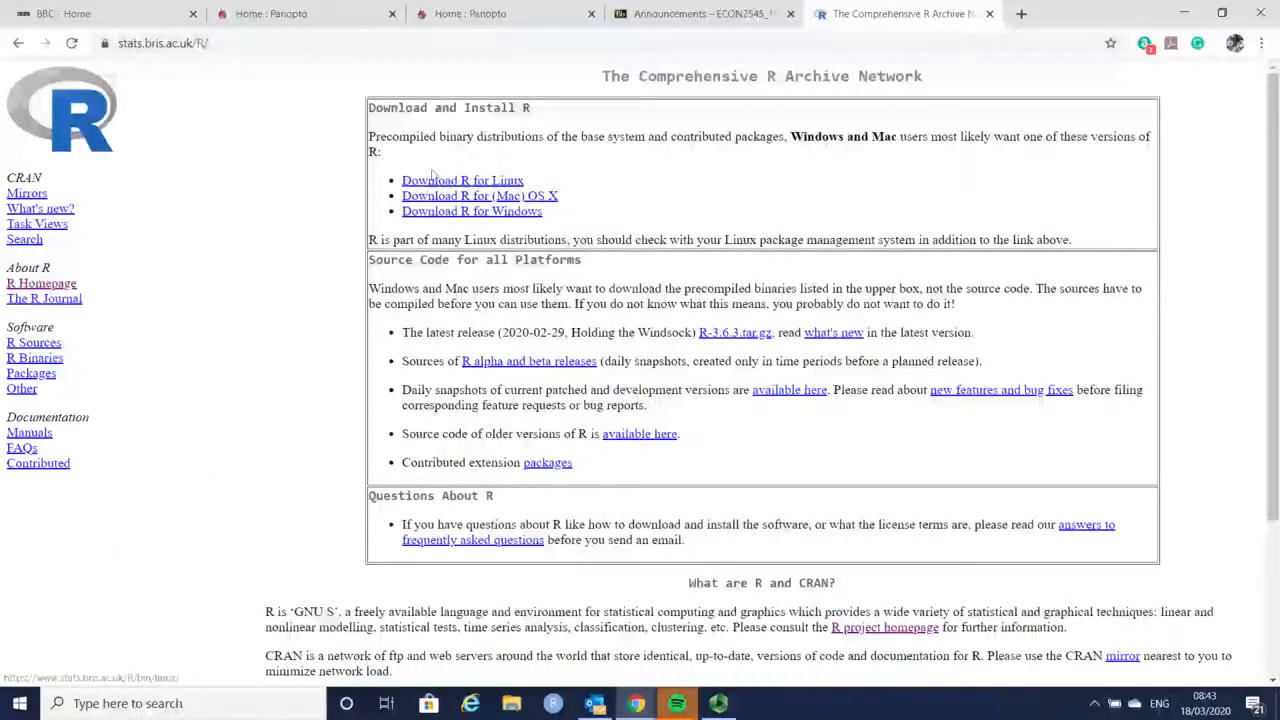
# Step: Download the R-3.6.3-win.exe installer from R for Windows base, then start a new tab
pyautogui.click(471, 211)
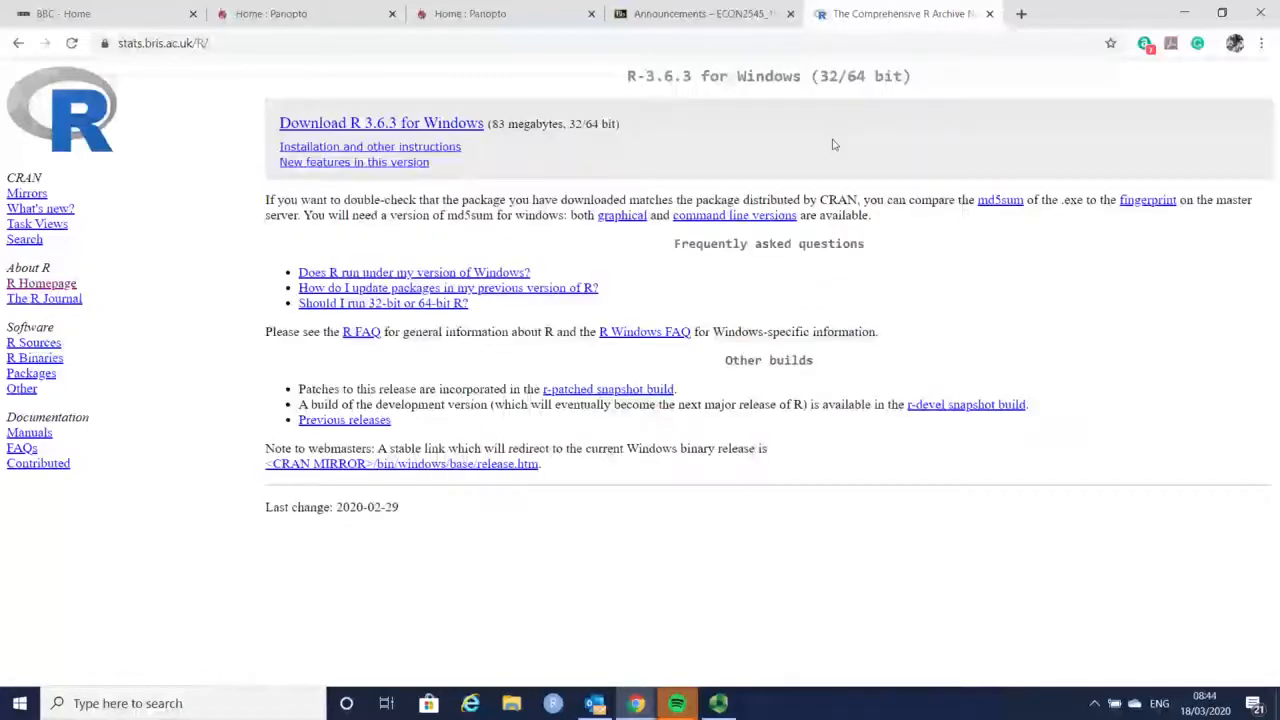
pyautogui.click(381, 123)
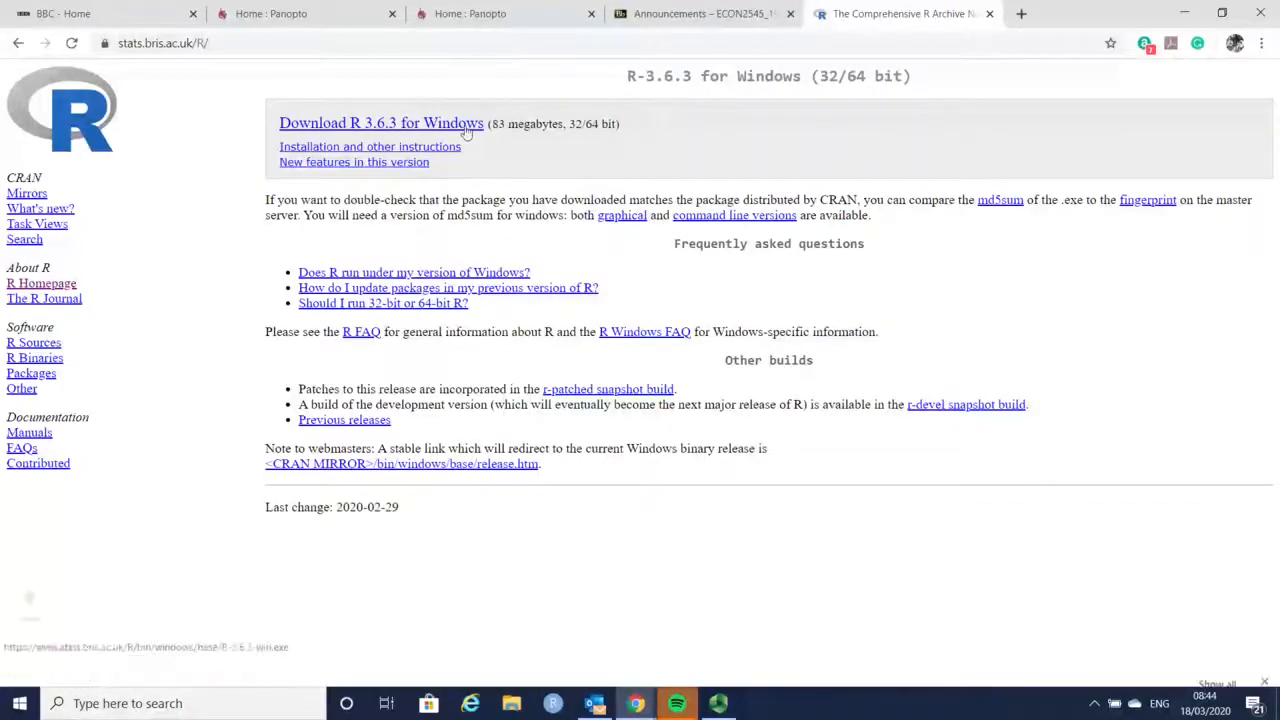
pyautogui.click(381, 123)
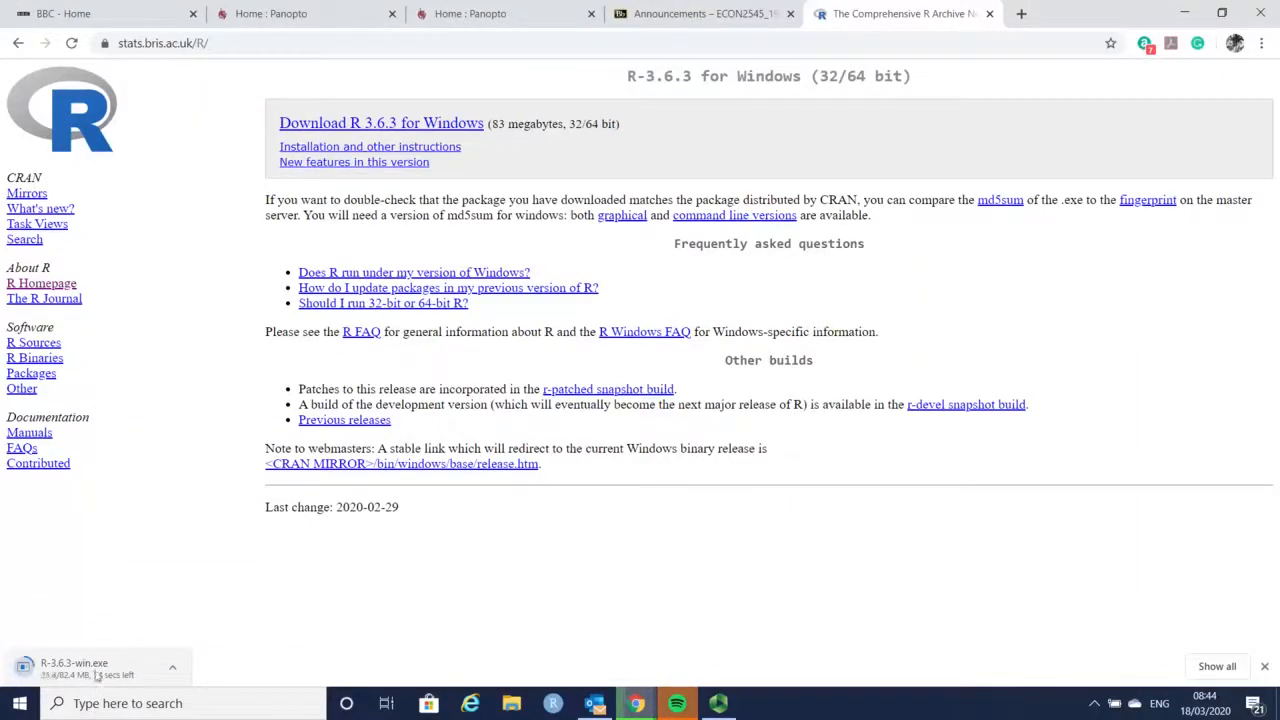
pyautogui.moveTo(157, 636)
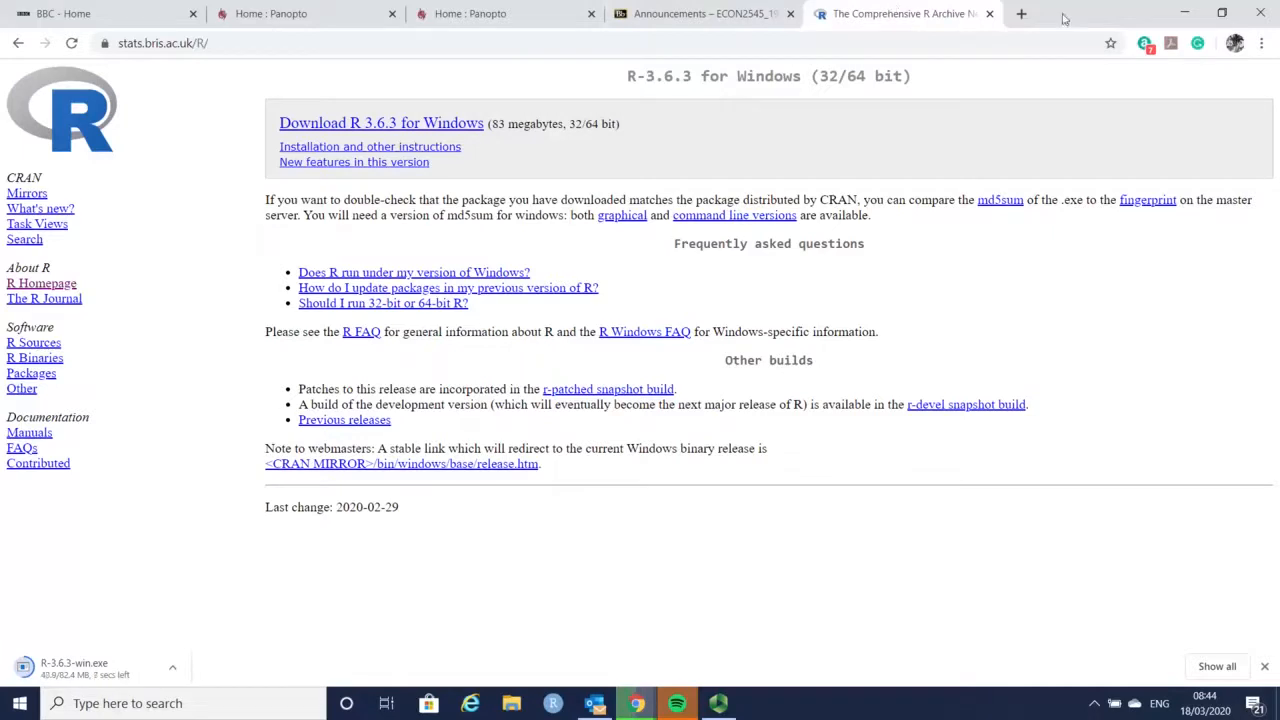
pyautogui.click(1021, 13)
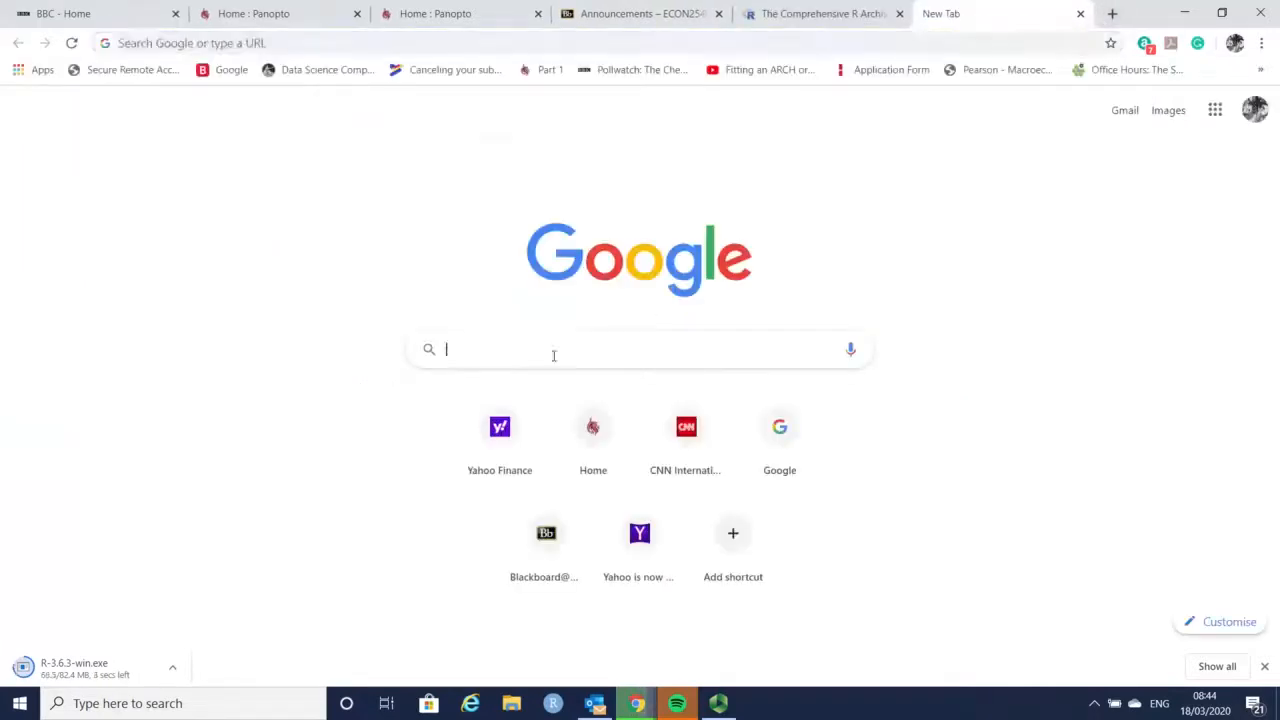
# Step: Search Google for 'rstudio download' and go to RStudio's Download RStudio page
pyautogui.write('rs')
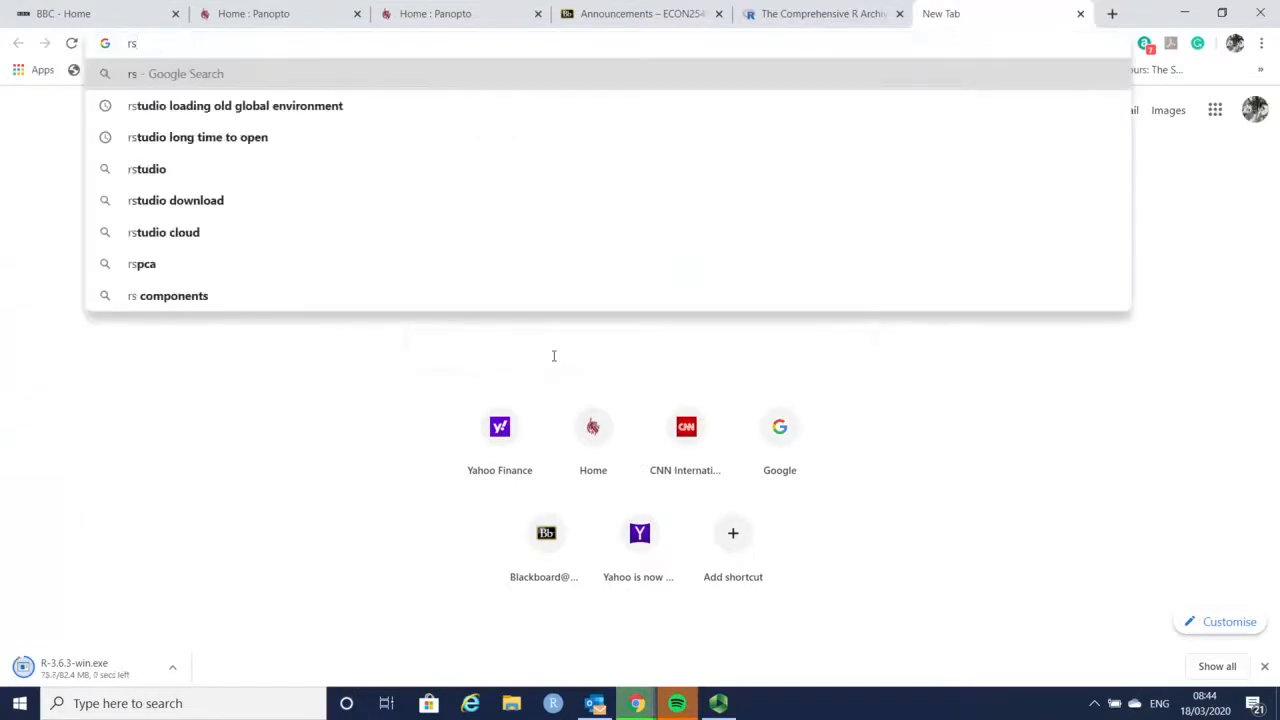
pyautogui.write('tudio')
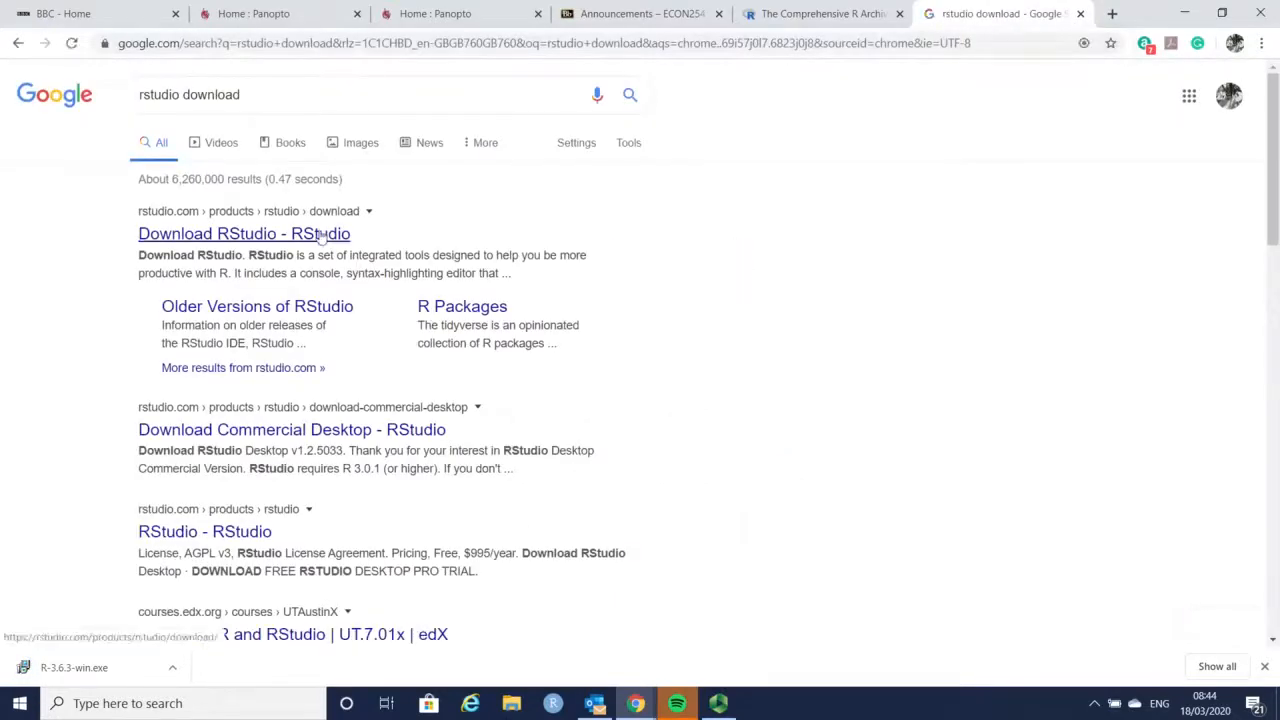
pyautogui.click(243, 233)
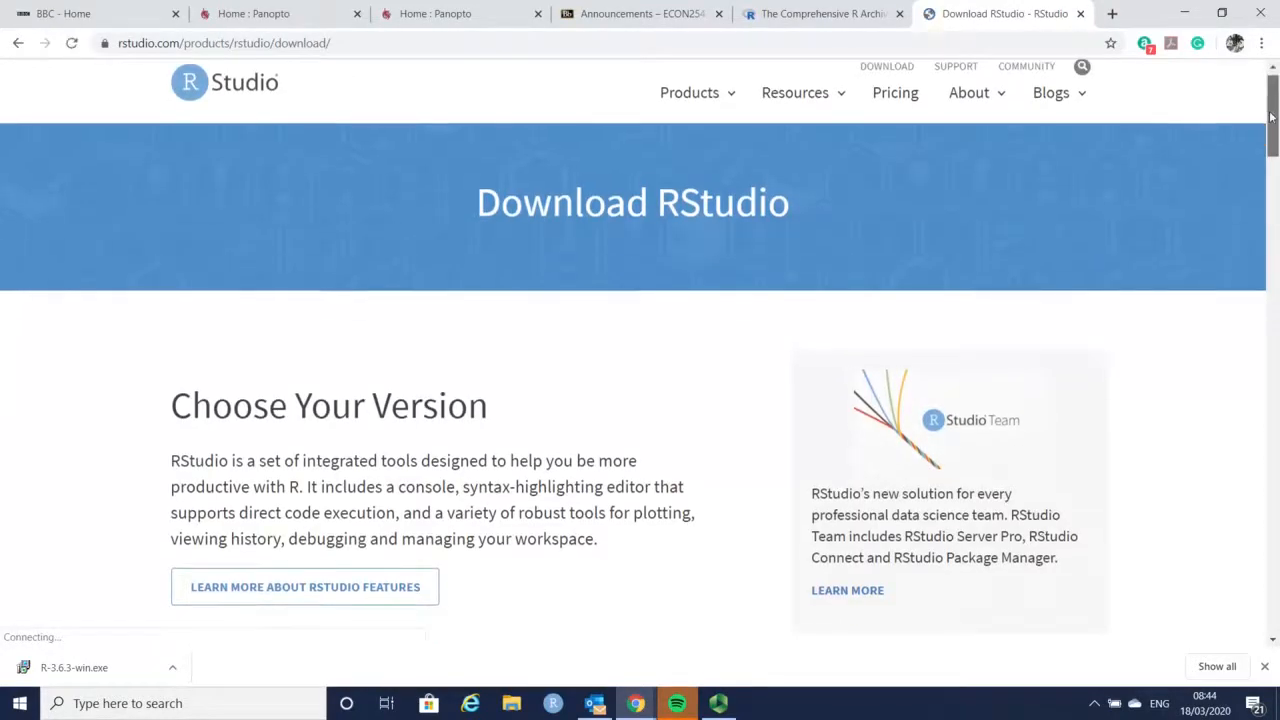
# Step: Pick DOWNLOAD under RStudio Desktop Open Source License (Free) to reach the 1.2.5033 Windows installer
pyautogui.scroll(-3)
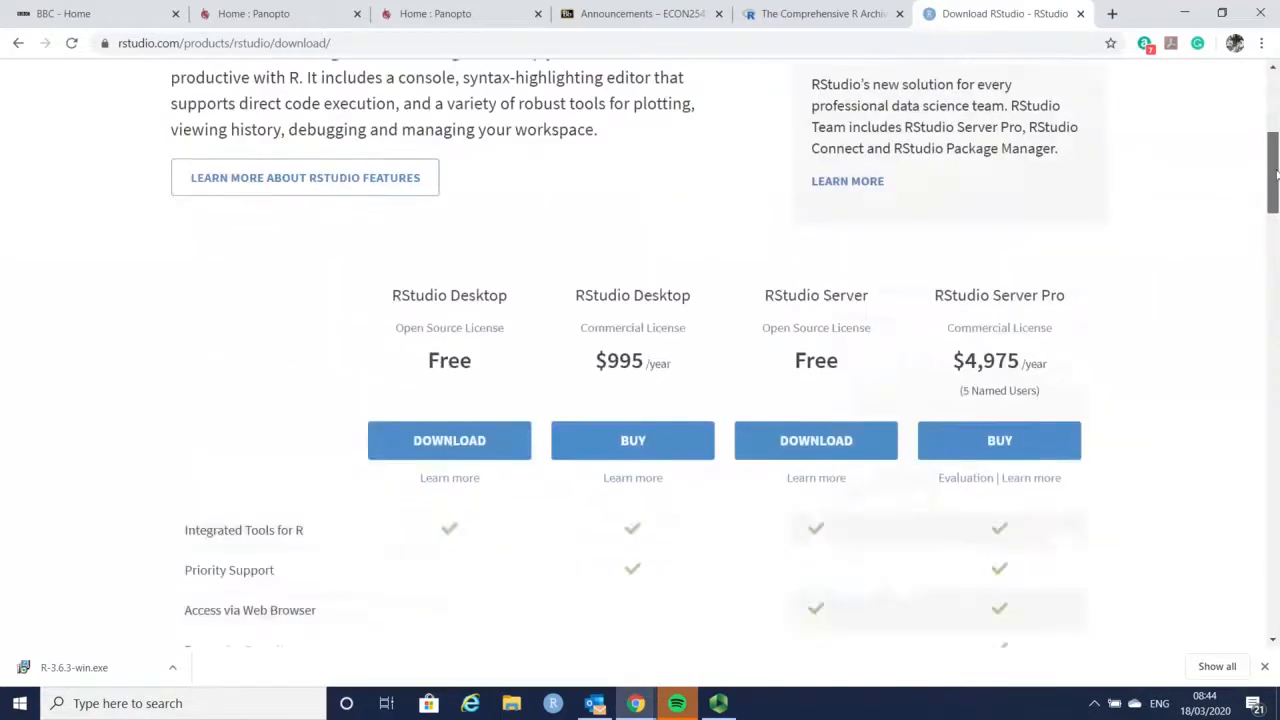
pyautogui.scroll(-3)
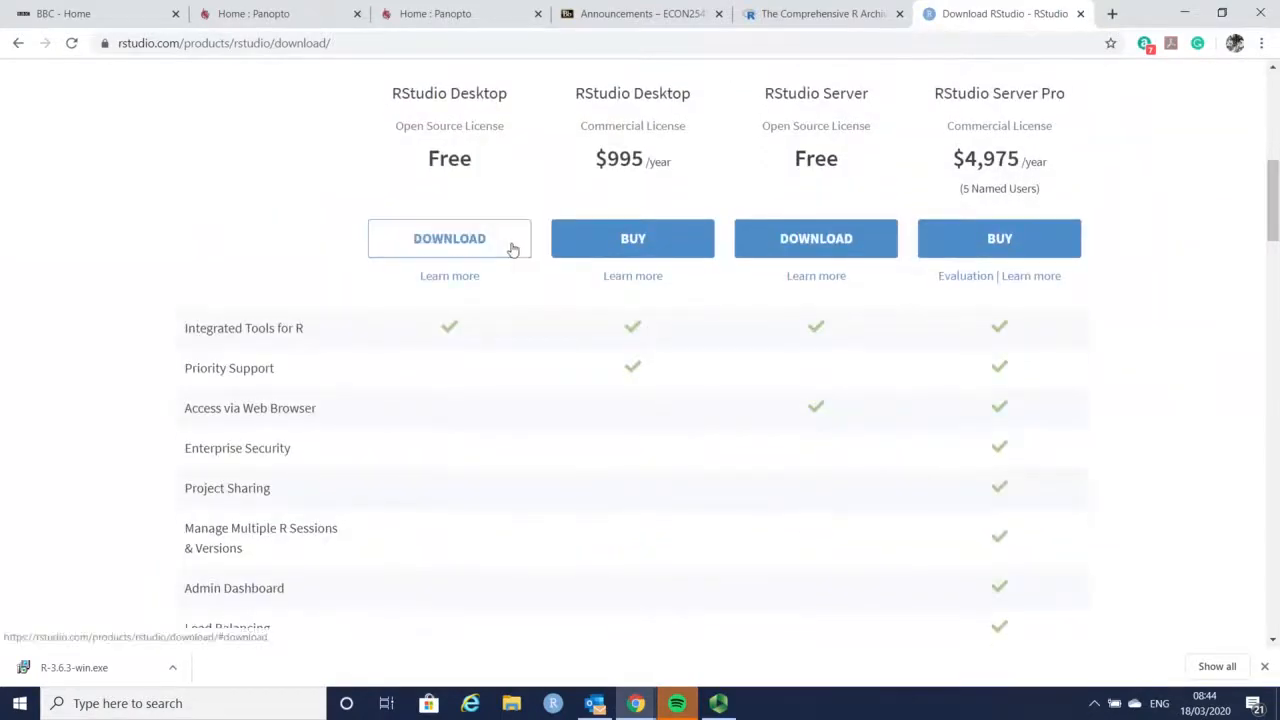
pyautogui.moveTo(483, 256)
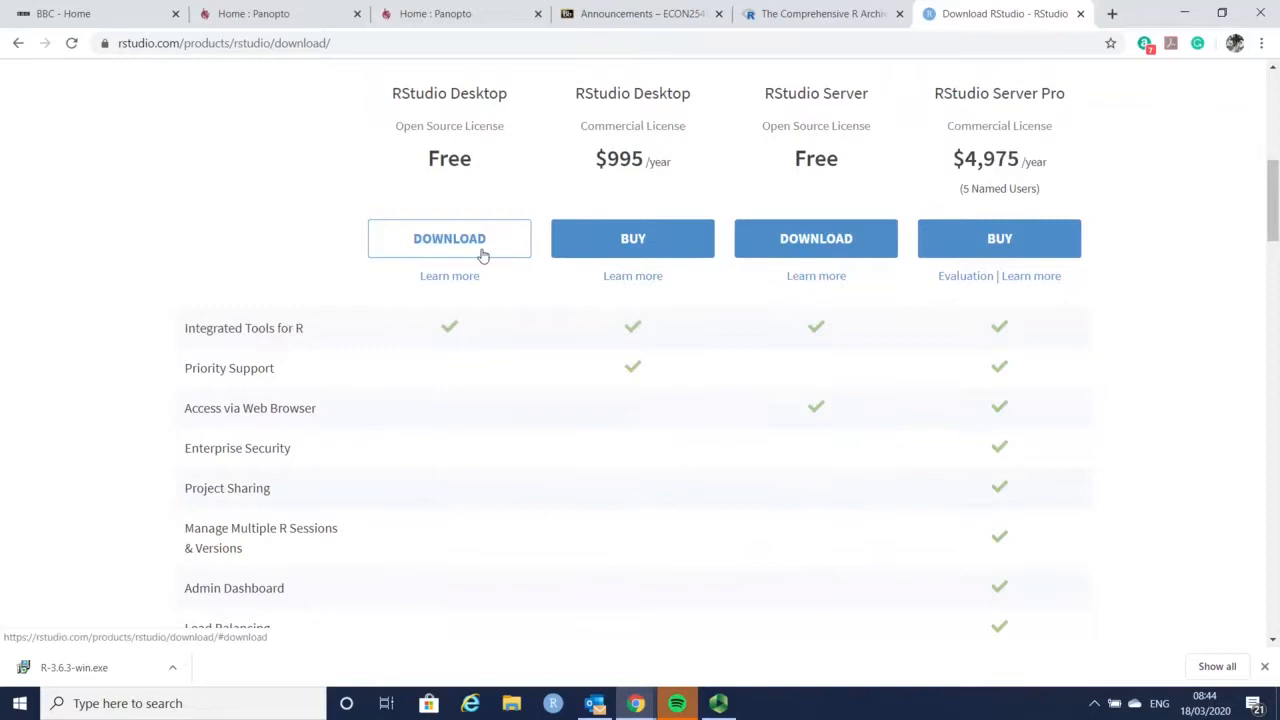
pyautogui.click(449, 238)
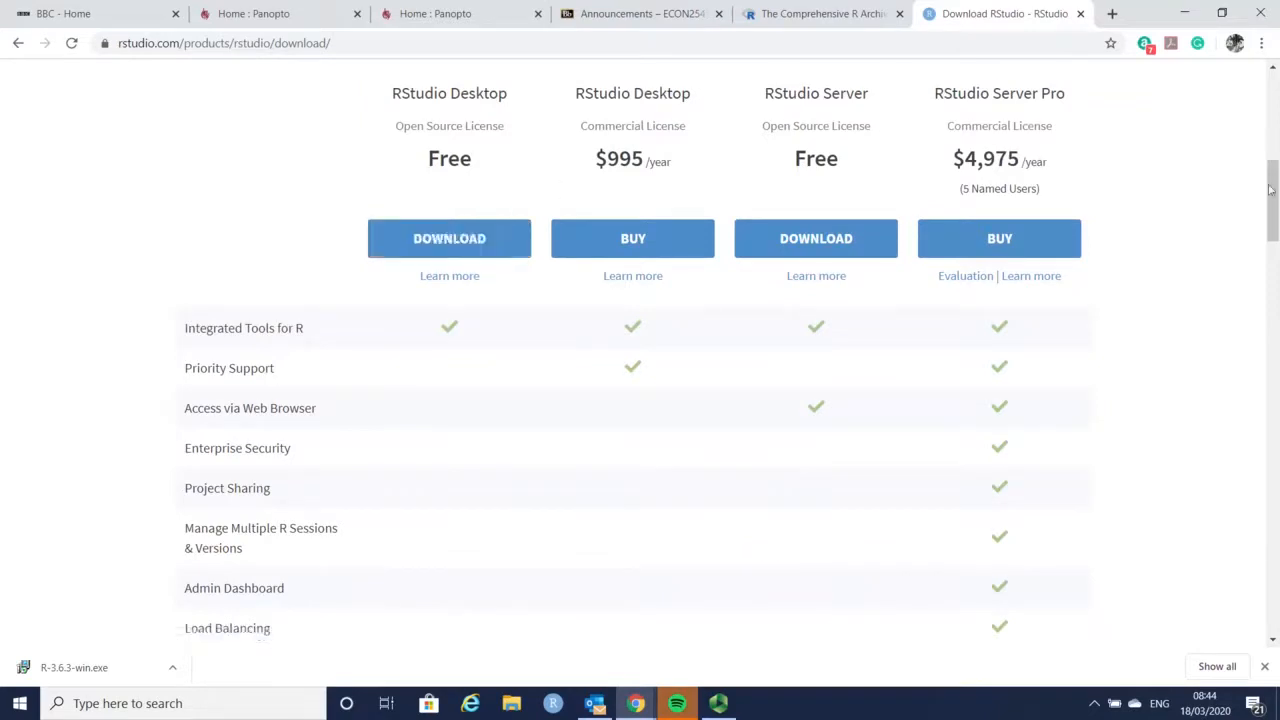
pyautogui.click(449, 238)
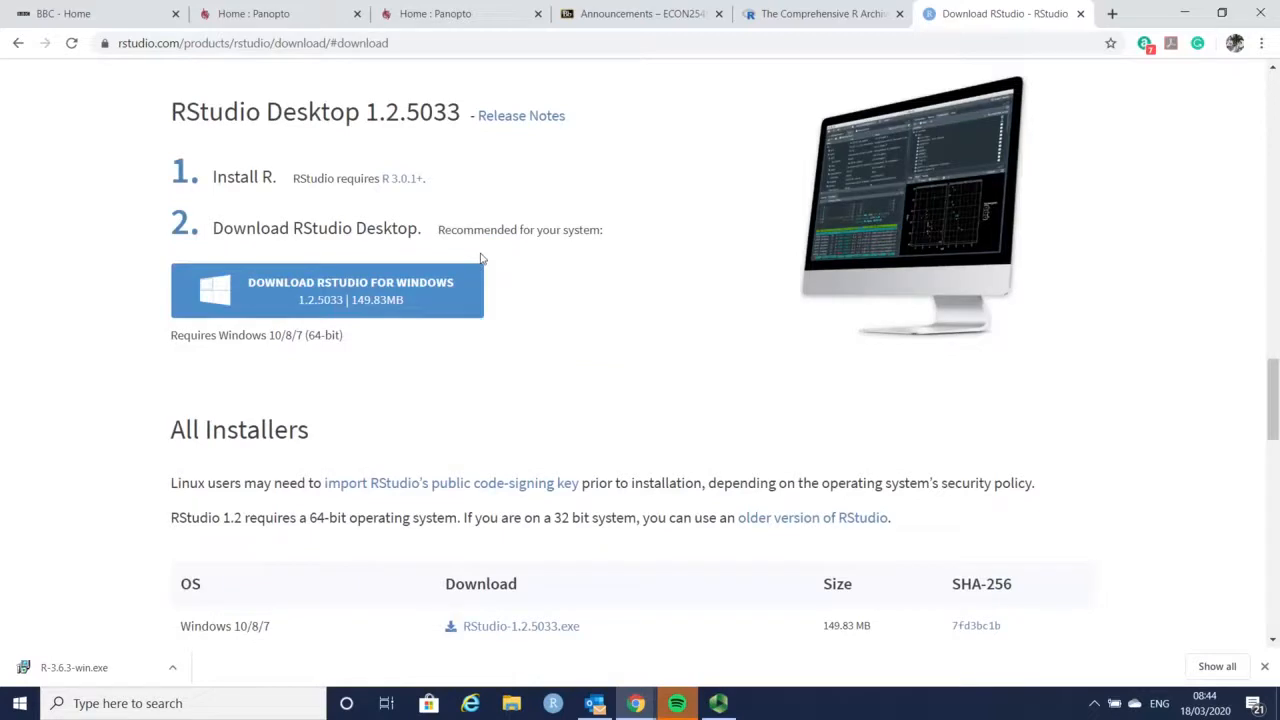
pyautogui.moveTo(1035, 364)
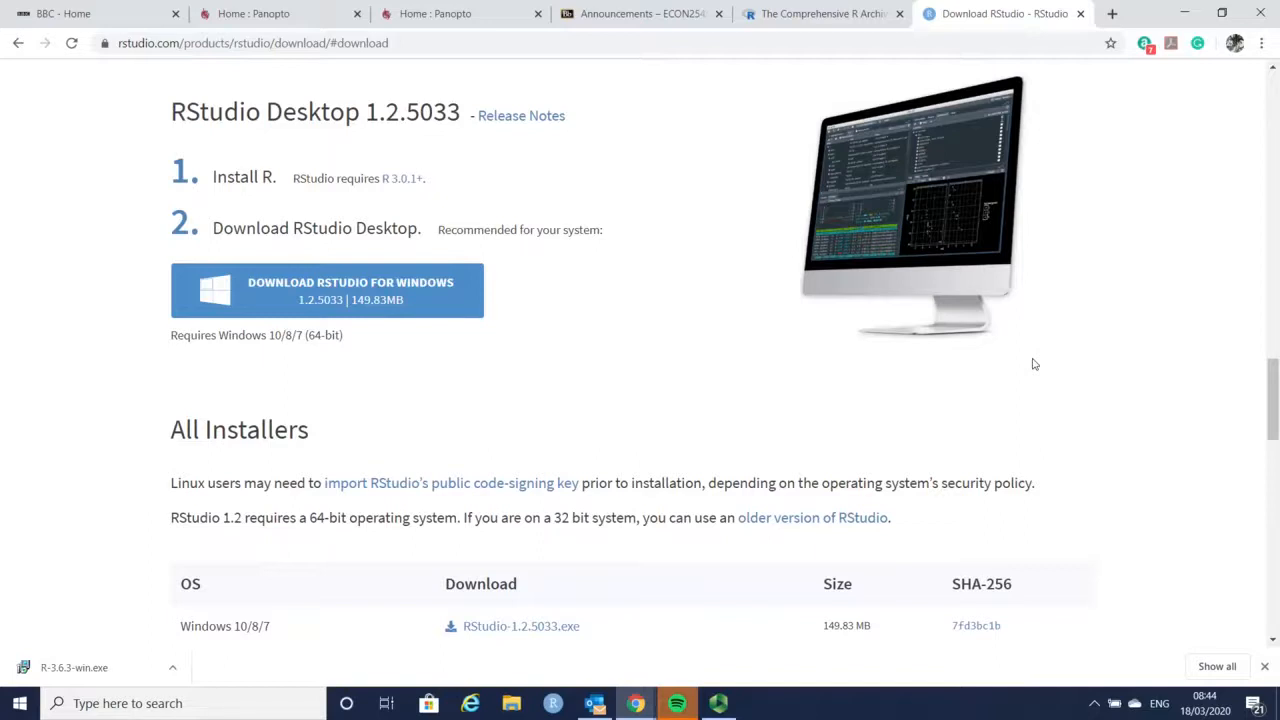
pyautogui.moveTo(800, 400)
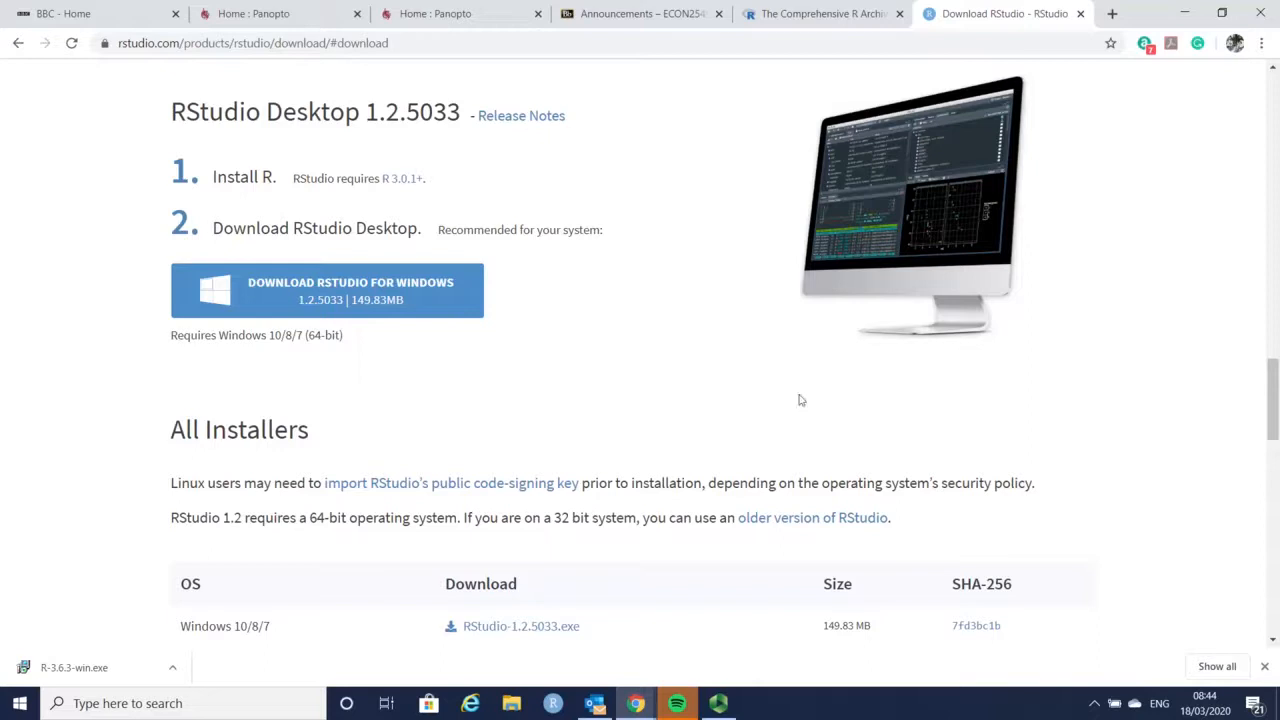